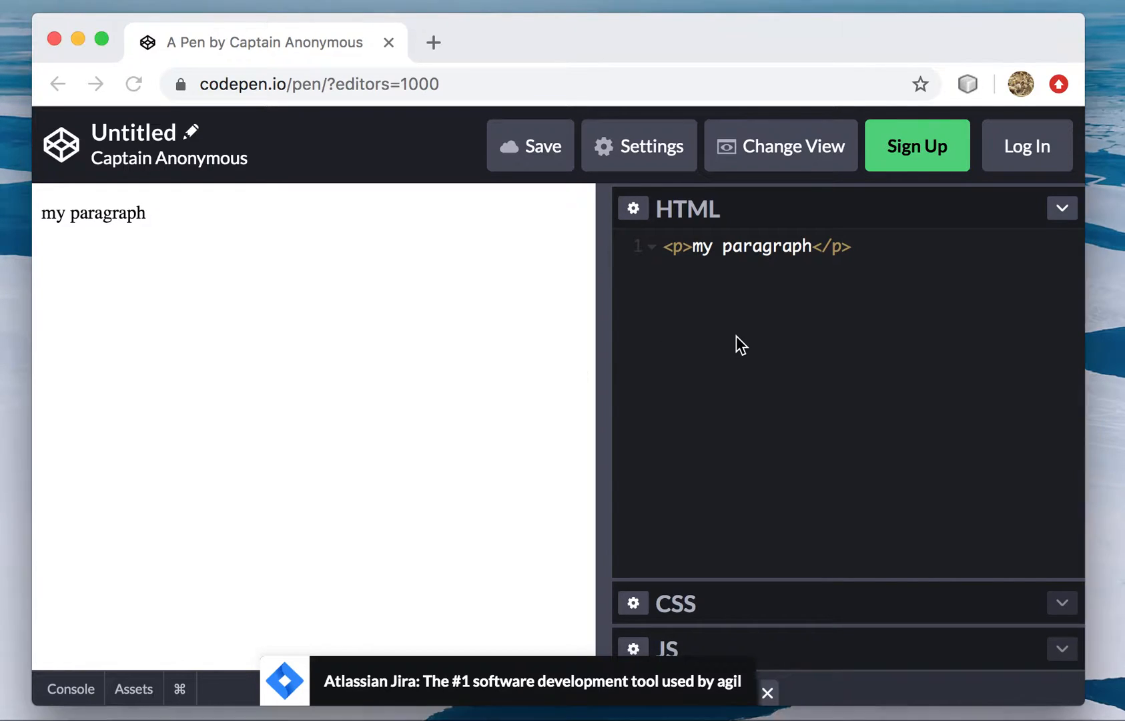
- Place the cursor after <p in the paragraph's opening tag to make room for an attribute
click(678, 247)
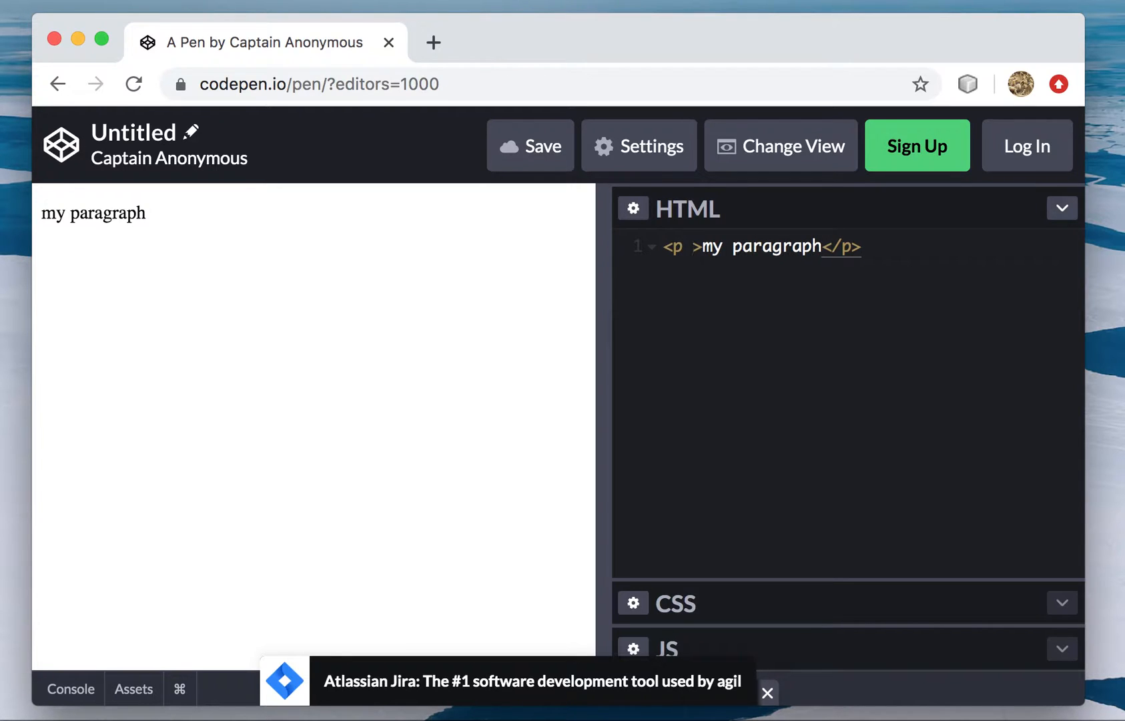
- Add title="my title" to the paragraph's opening tag in the HTML editor
text(ti)
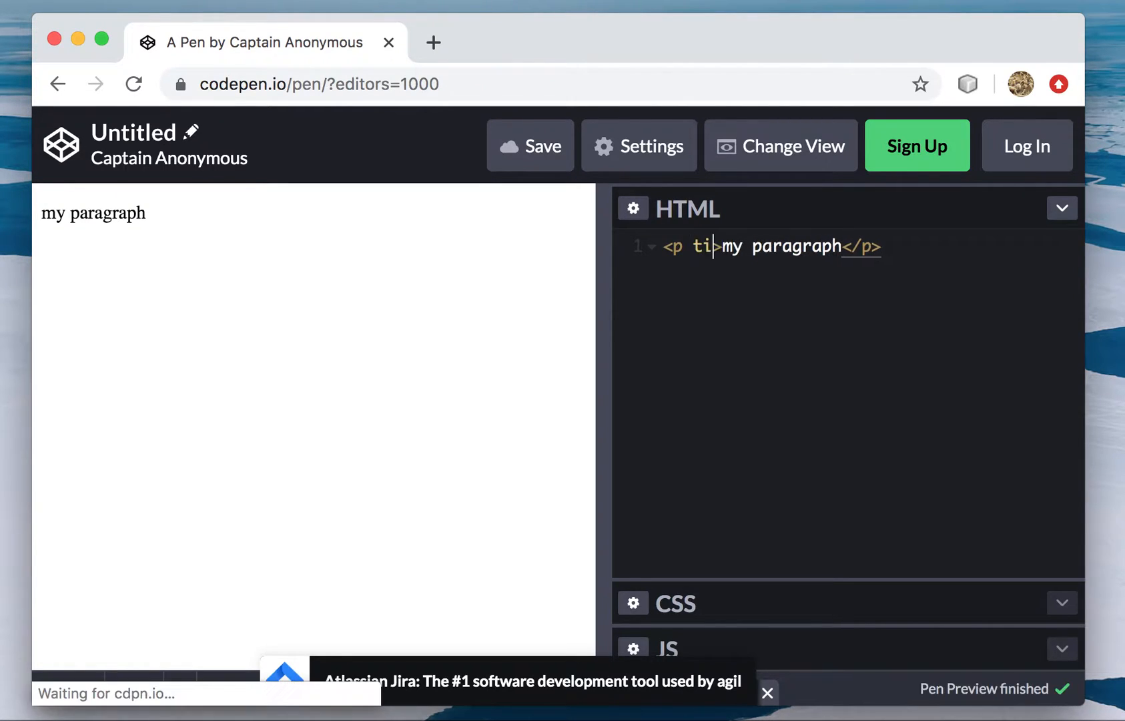
text(tle="")
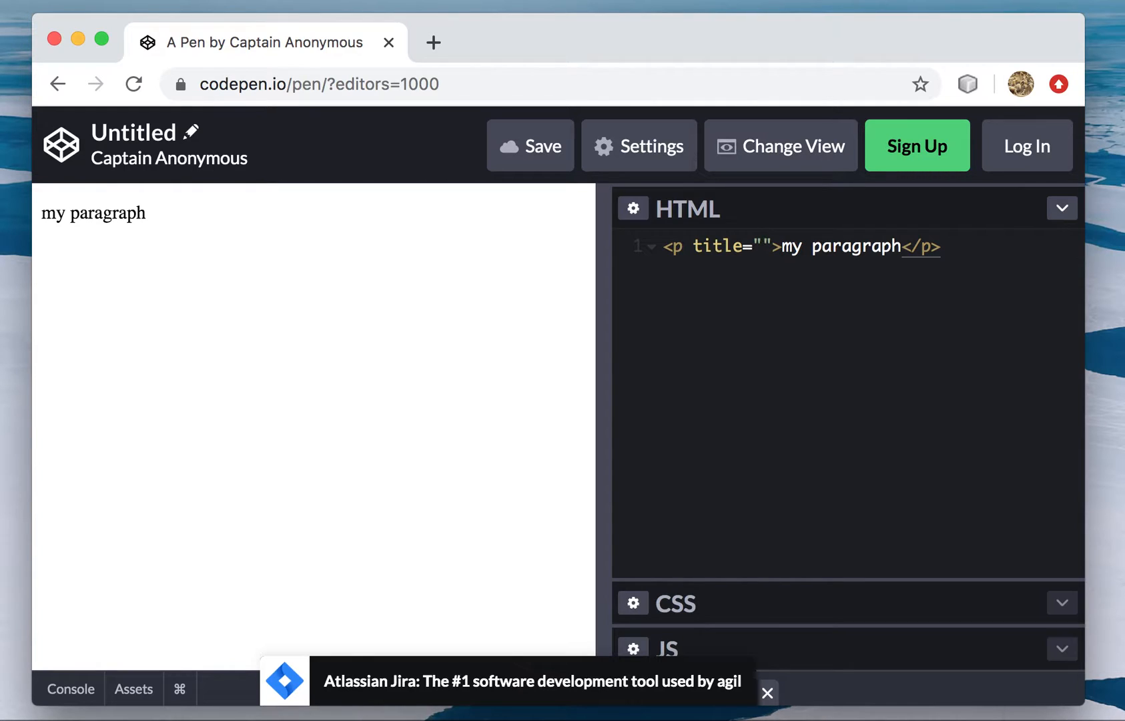
click(764, 247)
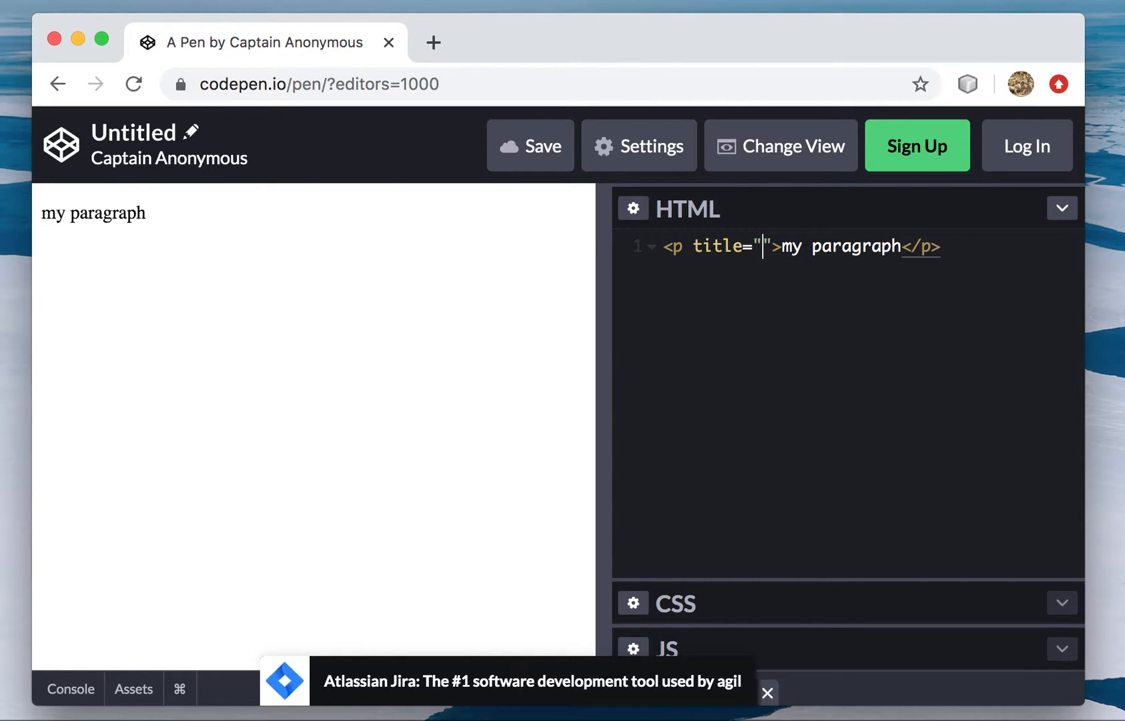
text(my title)
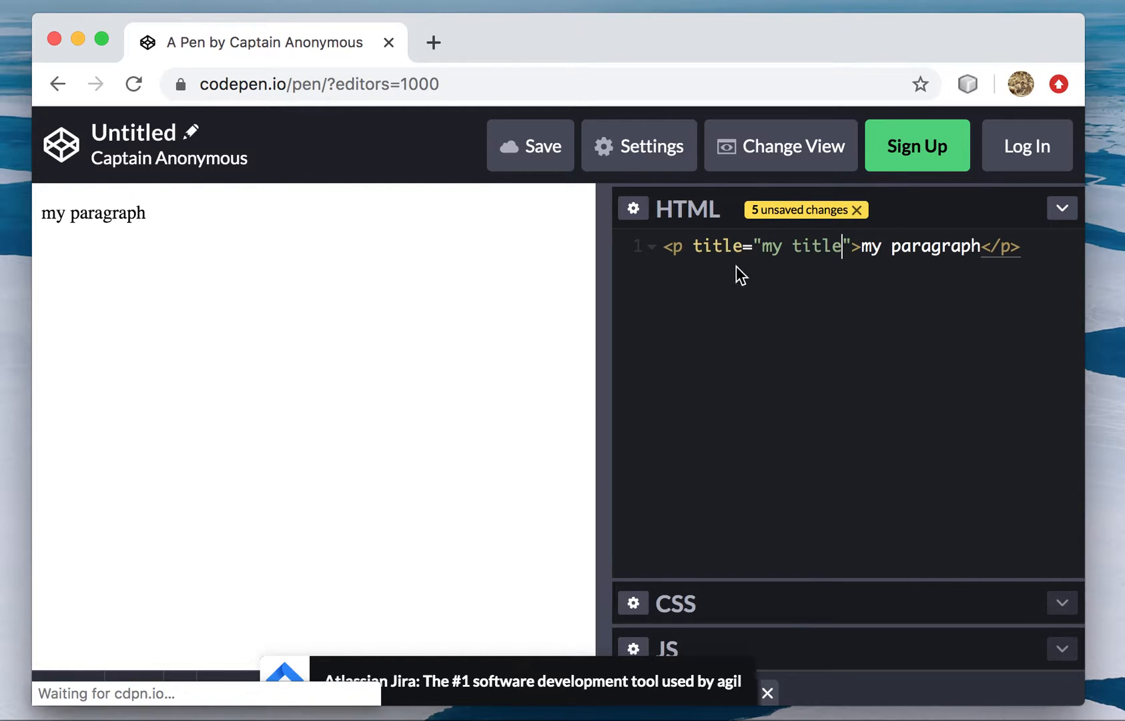
mouse_move(460, 379)
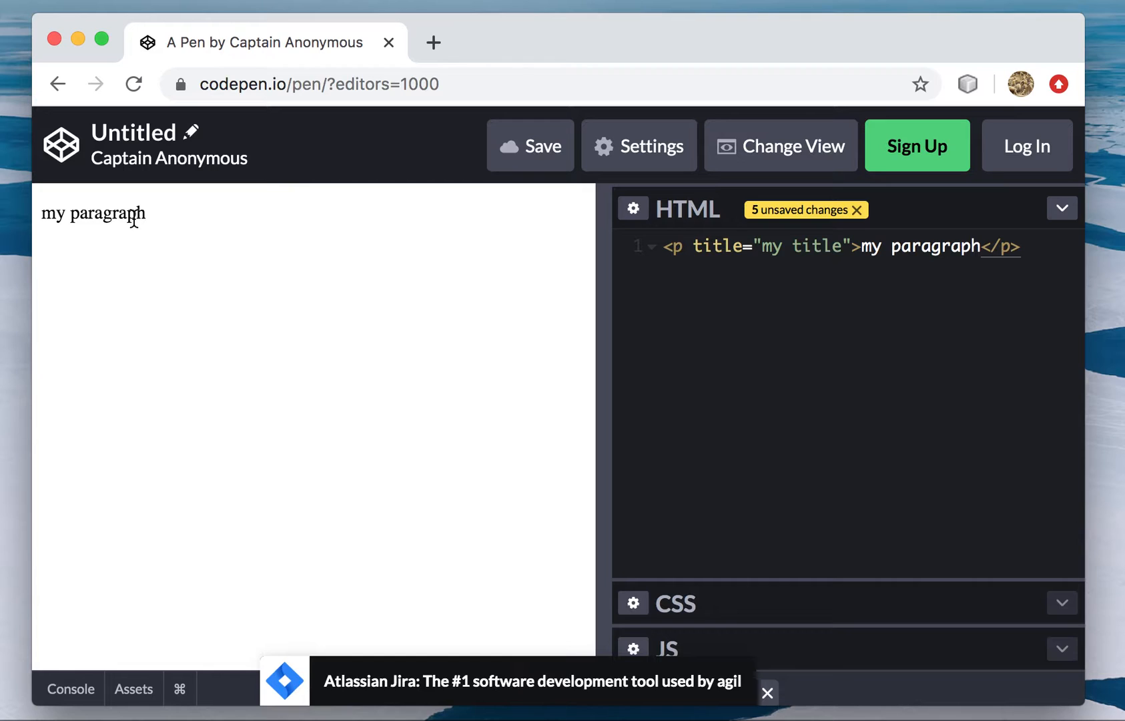
mouse_move(127, 223)
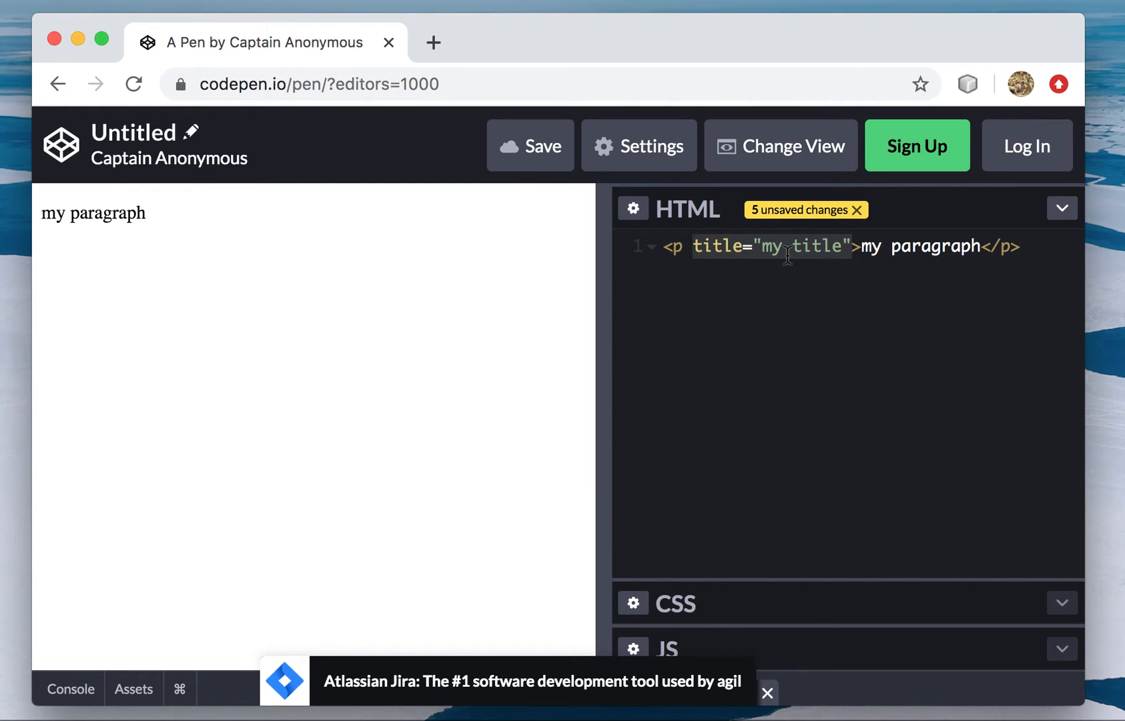
mouse_move(838, 252)
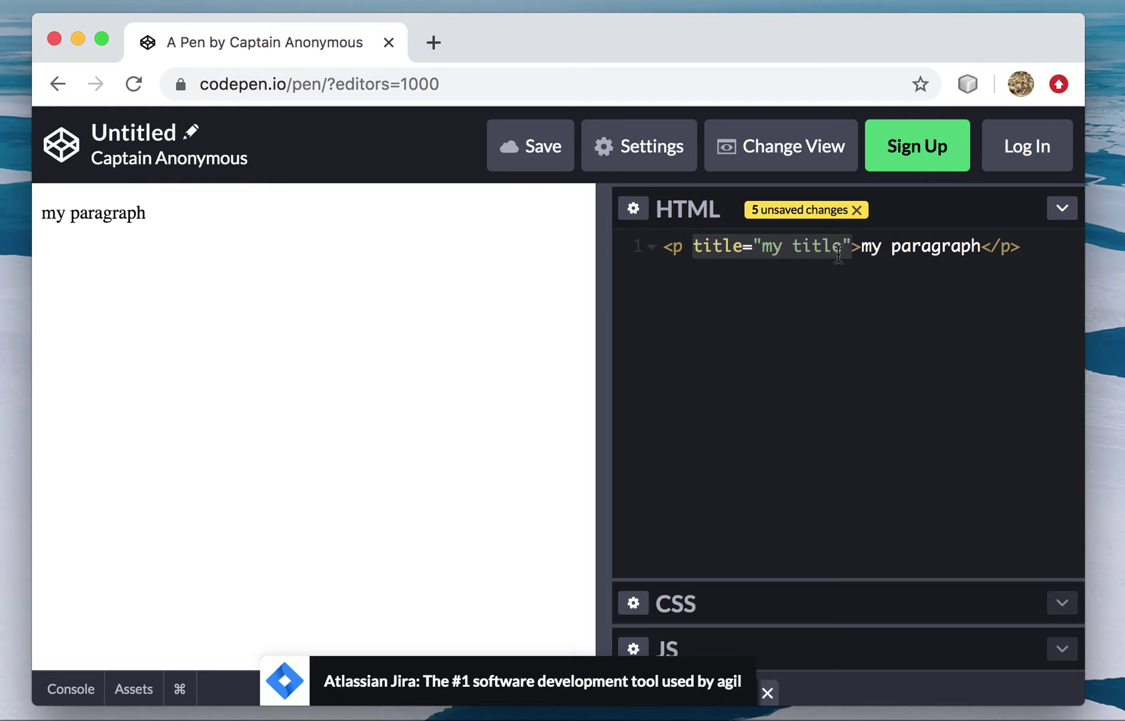
mouse_move(811, 259)
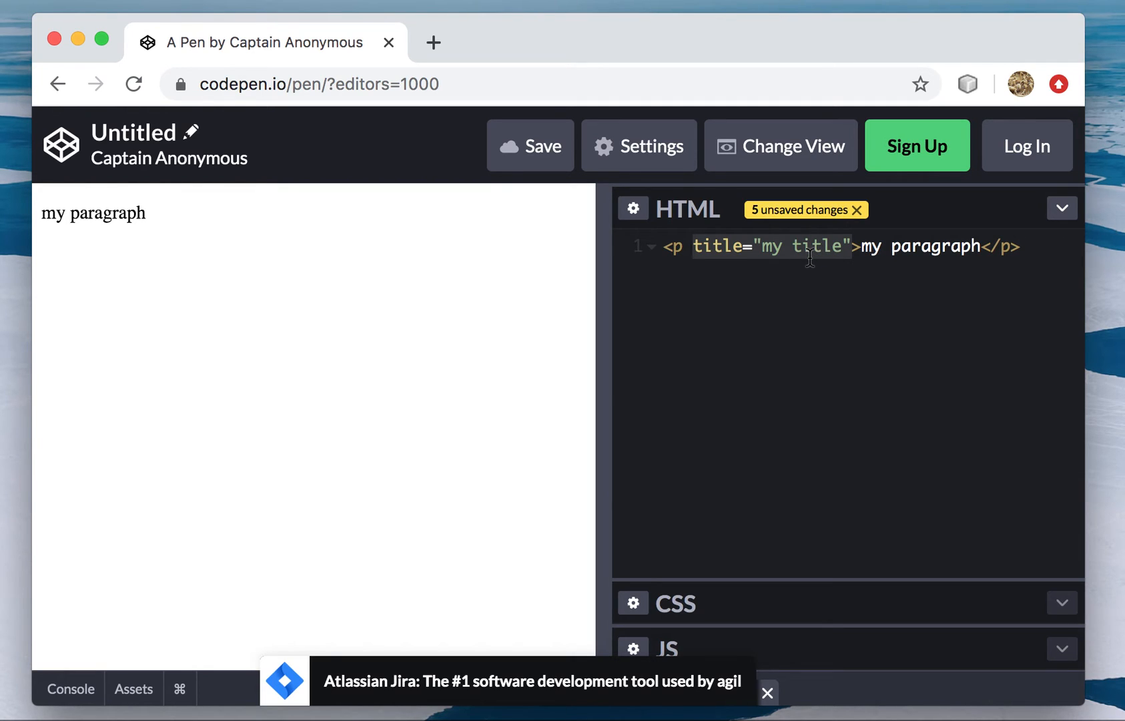
mouse_move(843, 247)
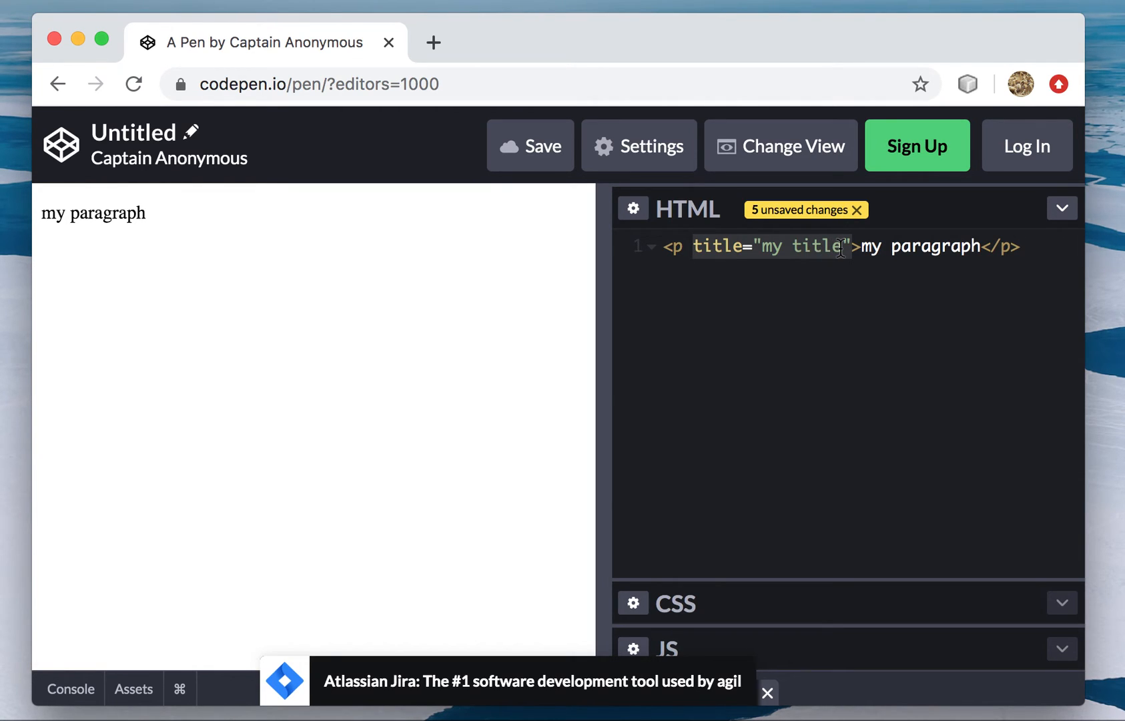